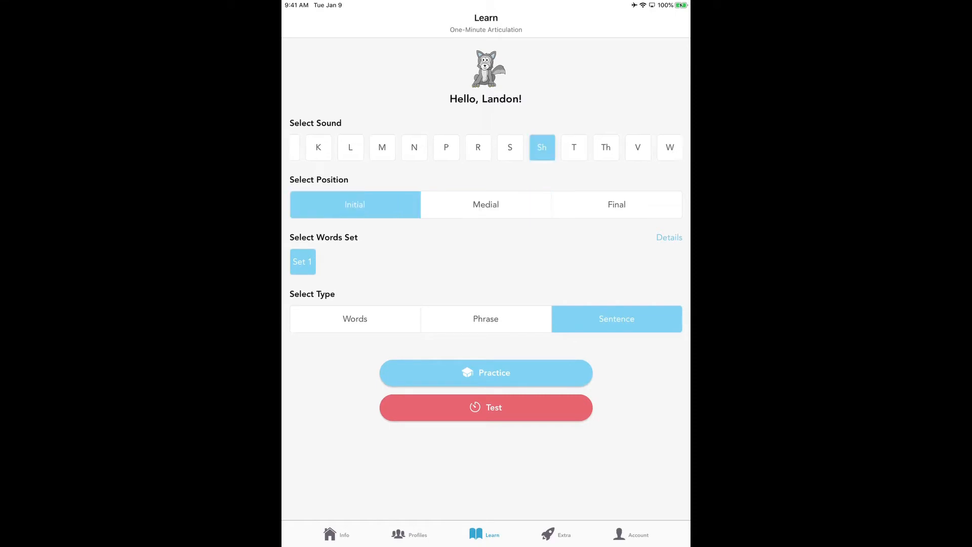
Step: Choose medial position and phrase type for Sh, then bring up the one-minute timer setup
click(486, 204)
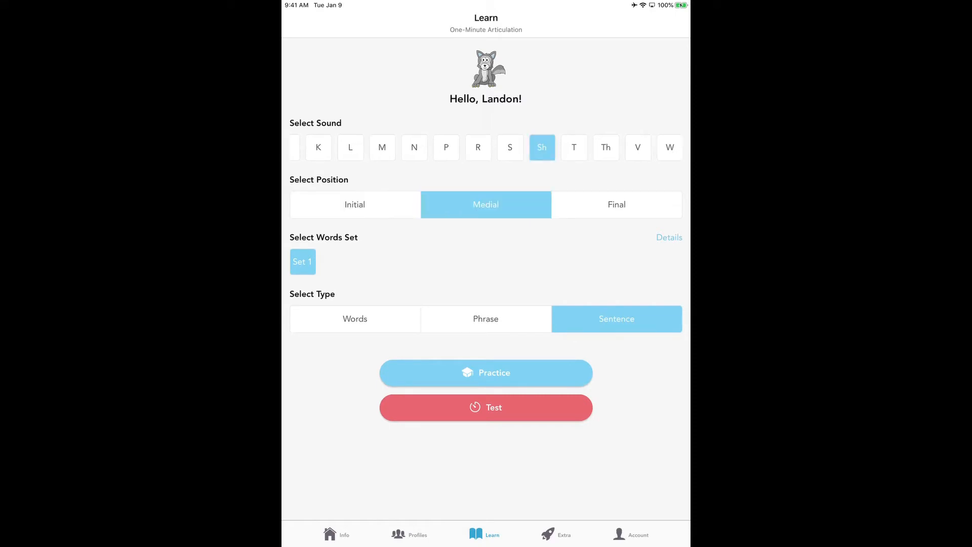
click(485, 318)
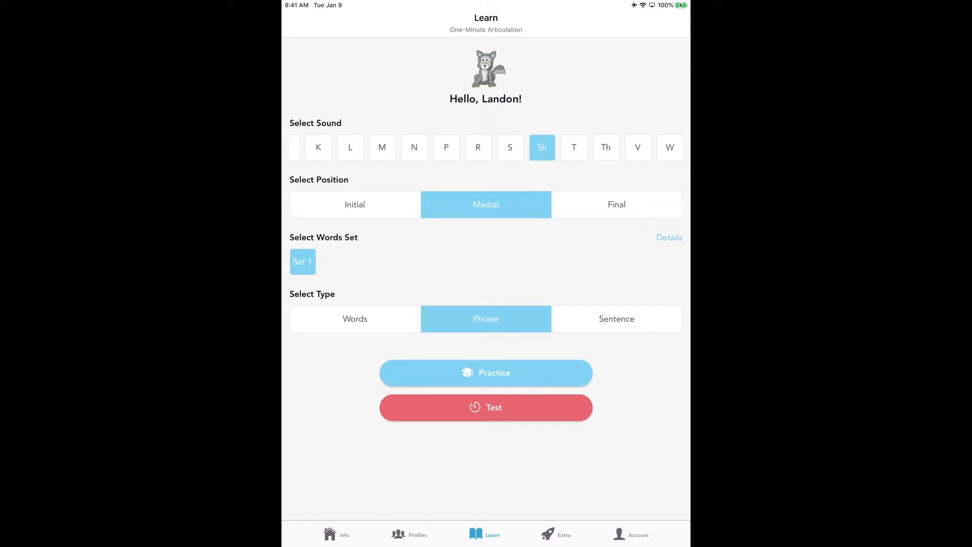
click(486, 407)
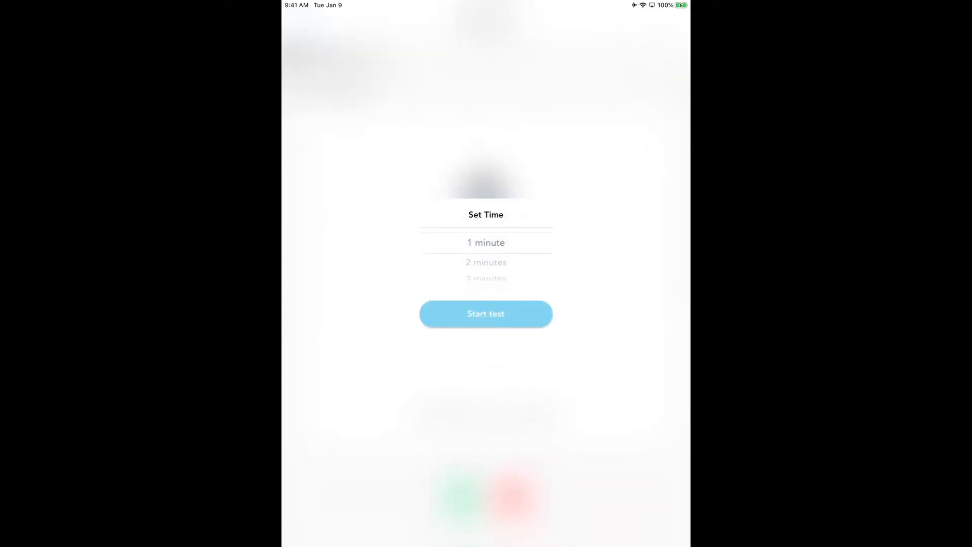
Step: Keep the timer at 1 minute and start the Sh medial phrase test
scroll(down, 3)
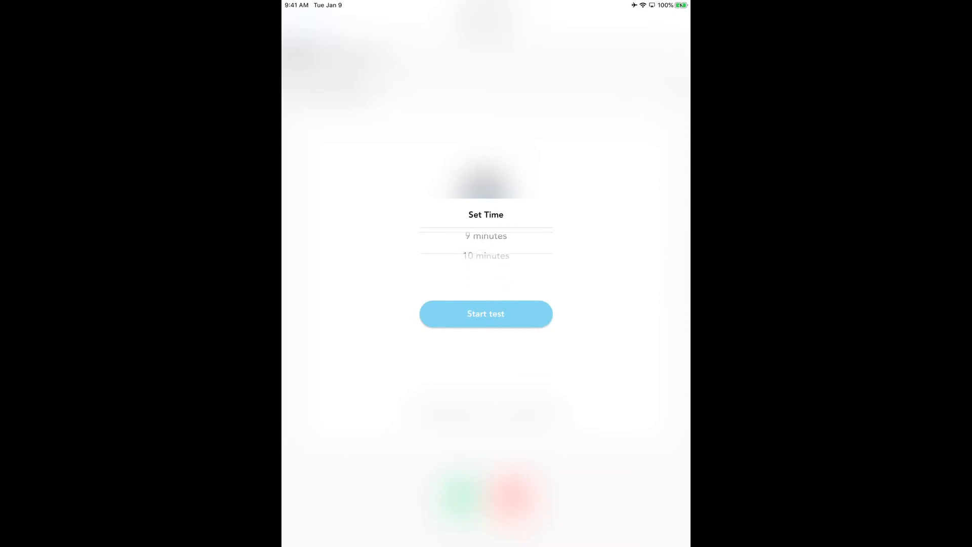
scroll(down, 3)
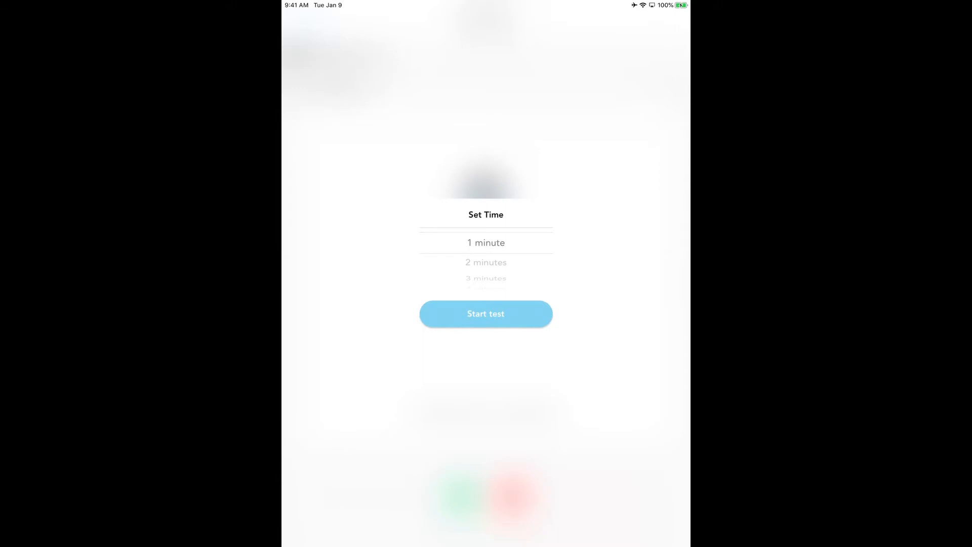
click(485, 313)
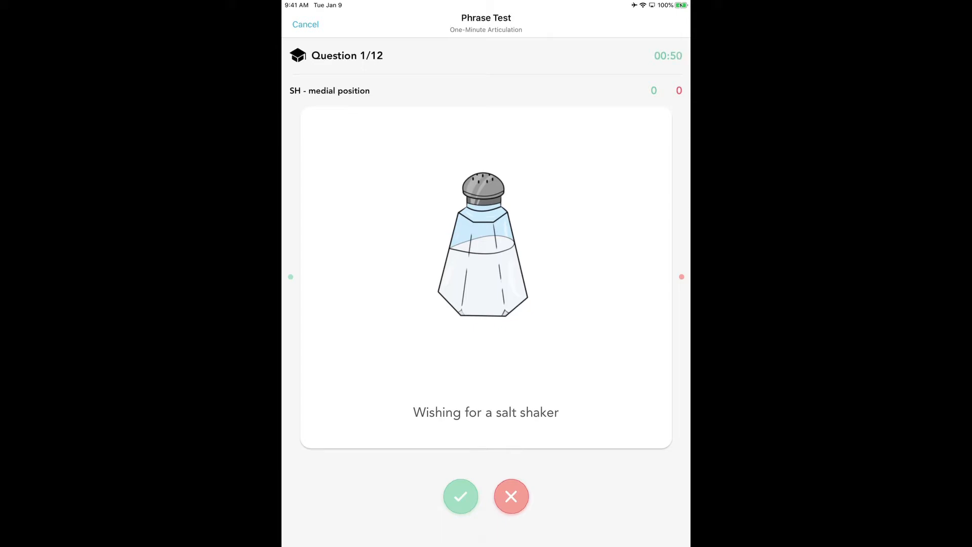
Step: Score phrases from salt shaker to sea shell, marking dishes incorrect, until time runs out
click(461, 497)
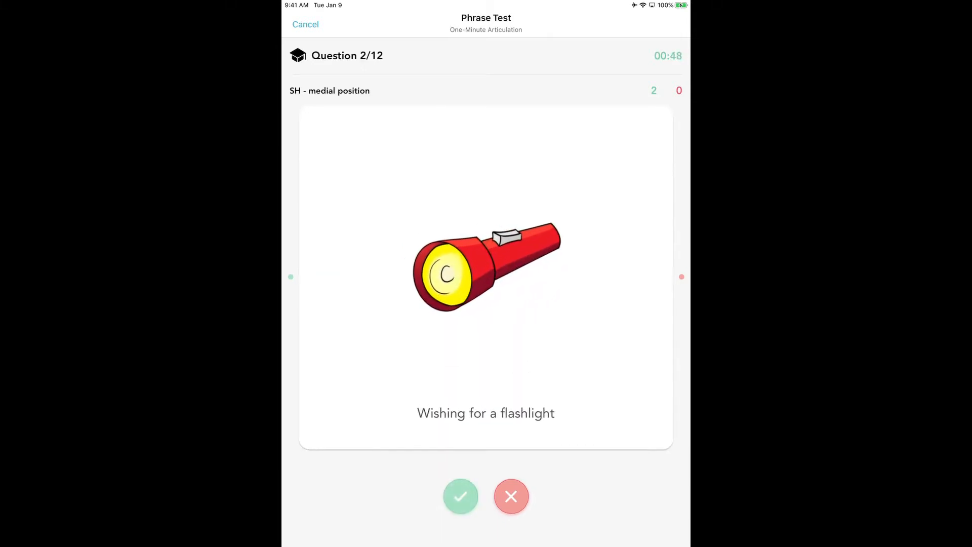
click(461, 496)
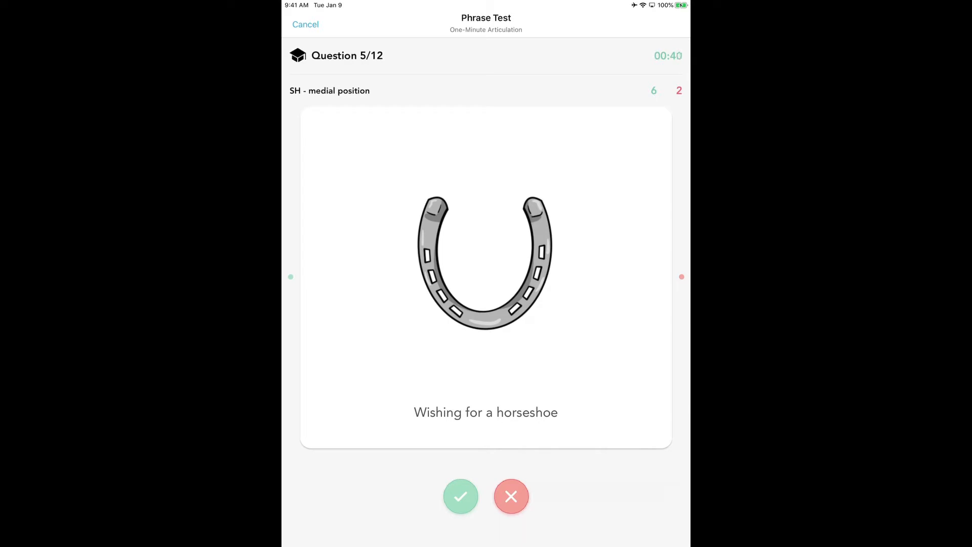
click(461, 496)
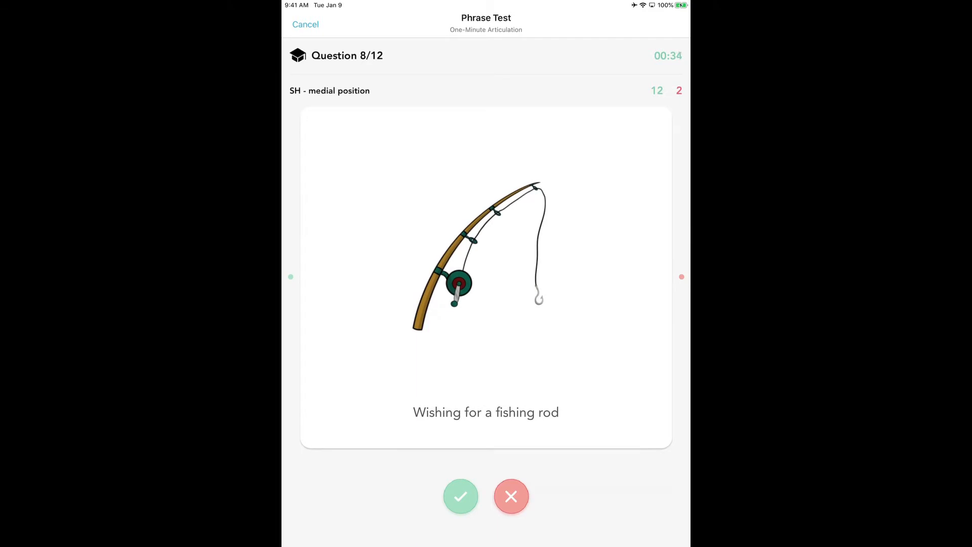
click(461, 496)
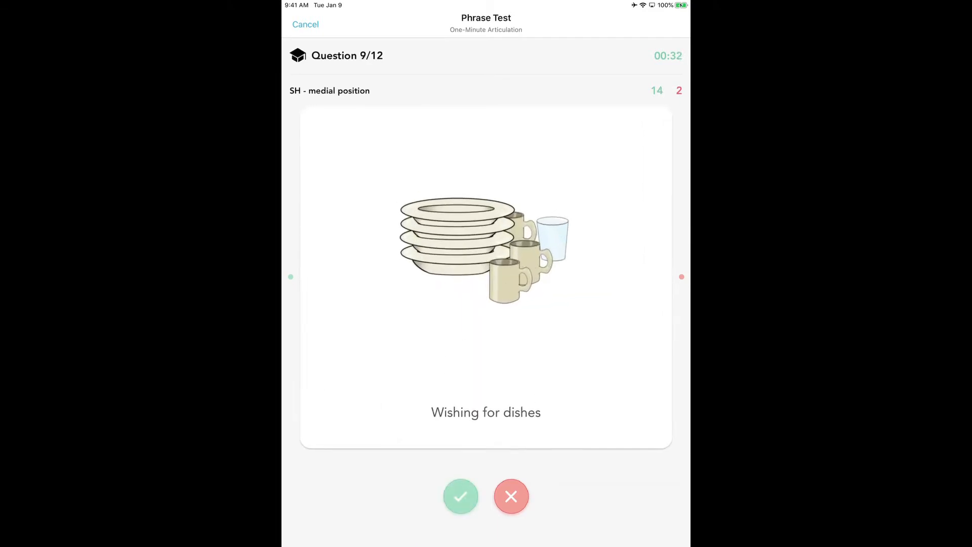
click(510, 496)
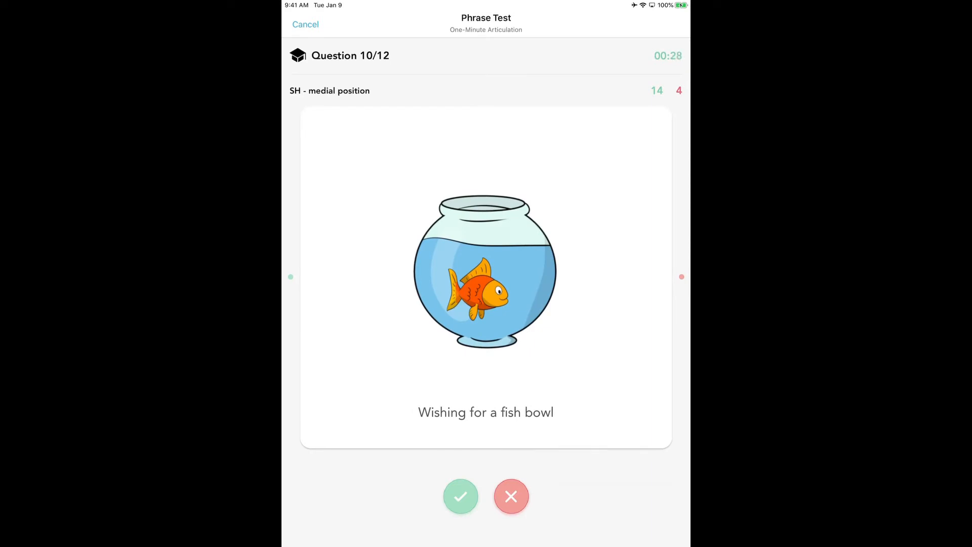
click(460, 496)
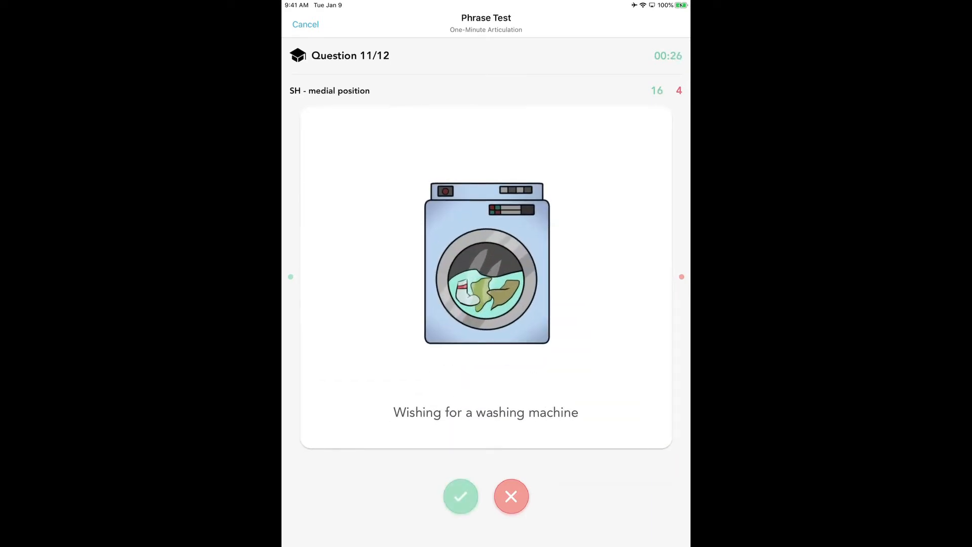
click(460, 496)
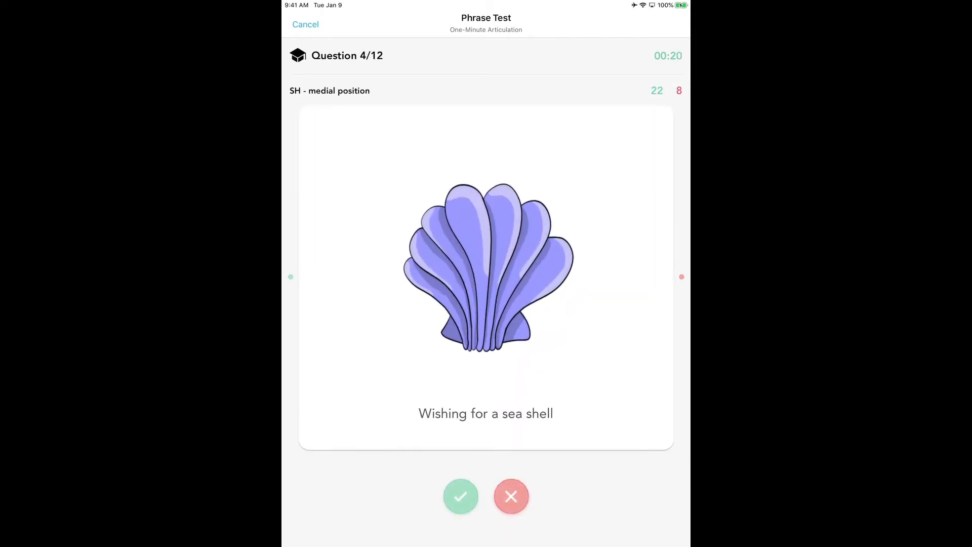
click(460, 496)
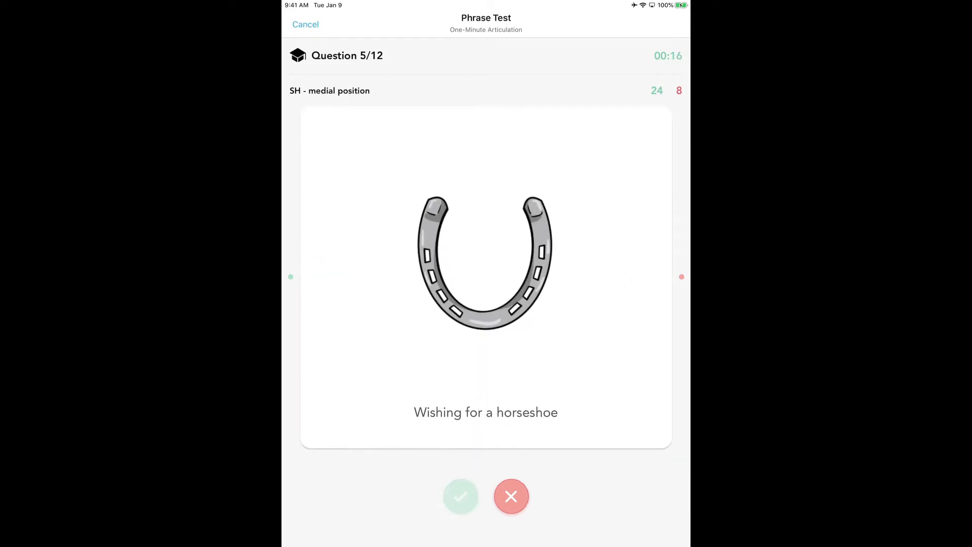
click(460, 496)
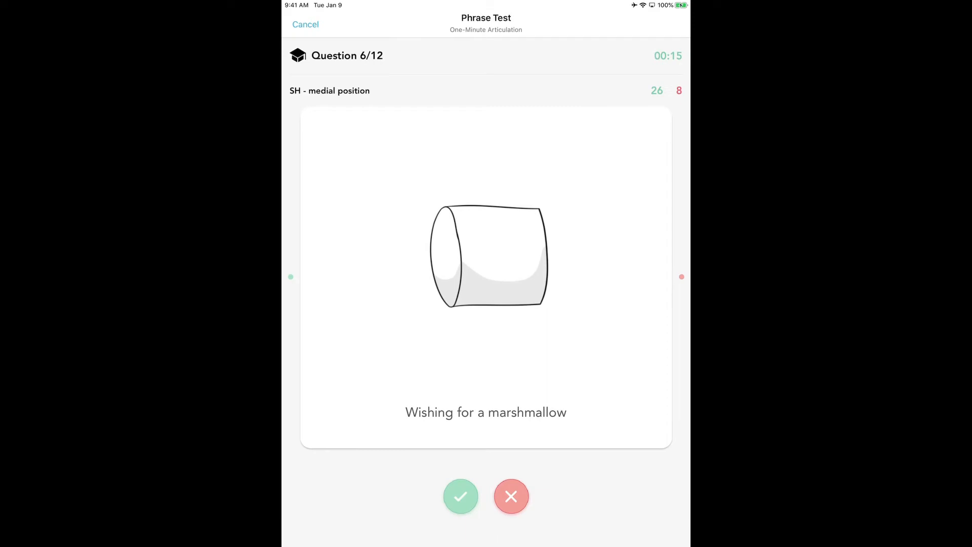
click(461, 496)
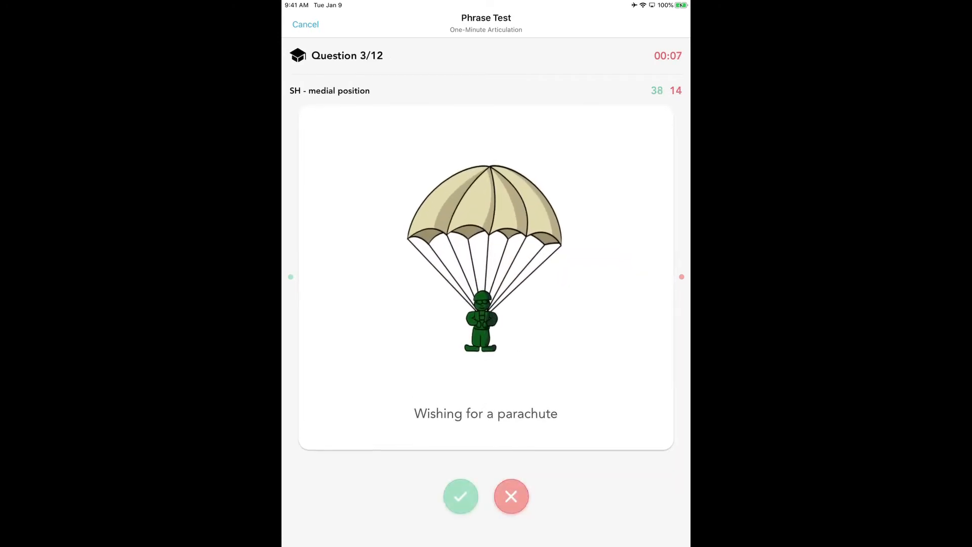
click(460, 496)
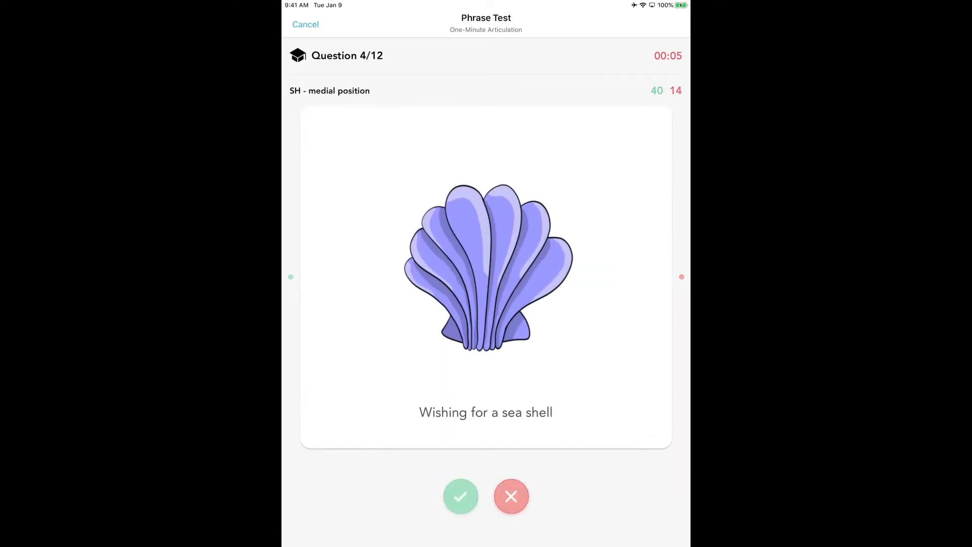
click(460, 497)
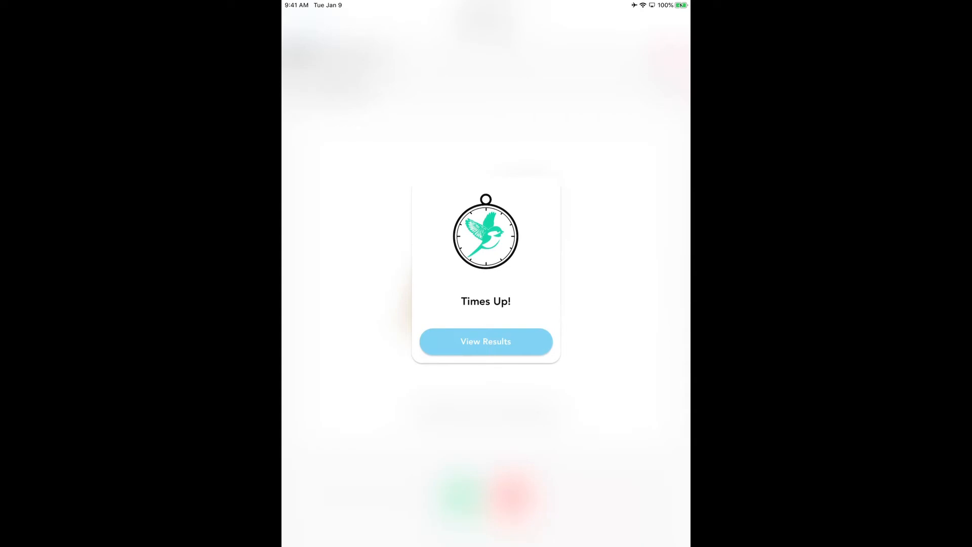
Step: View the results showing 48 of 62 sounds correct (77%), then close them
click(486, 341)
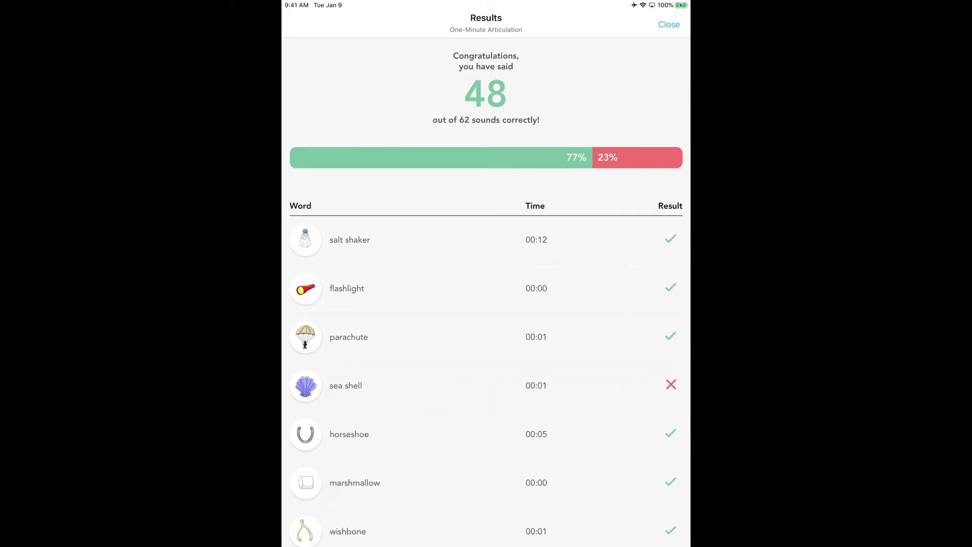
click(669, 24)
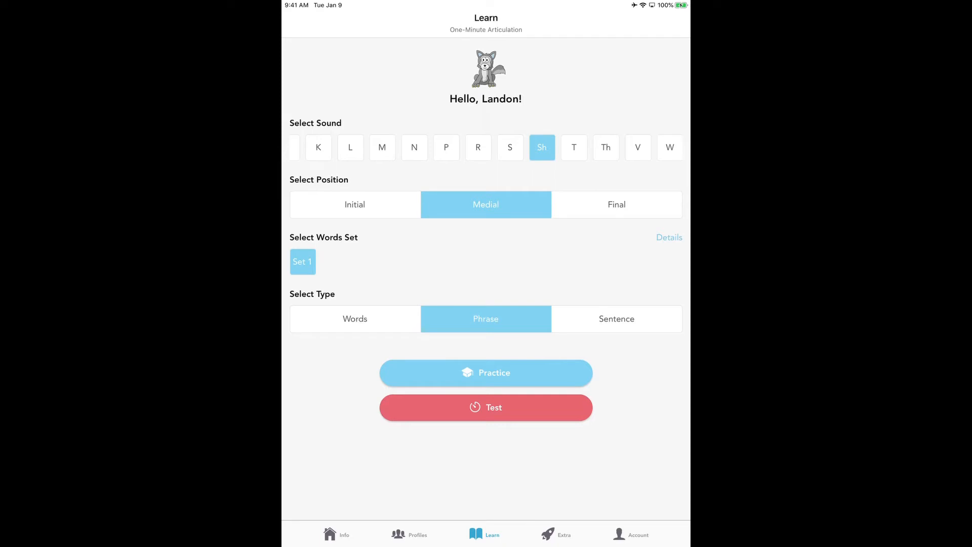
click(409, 535)
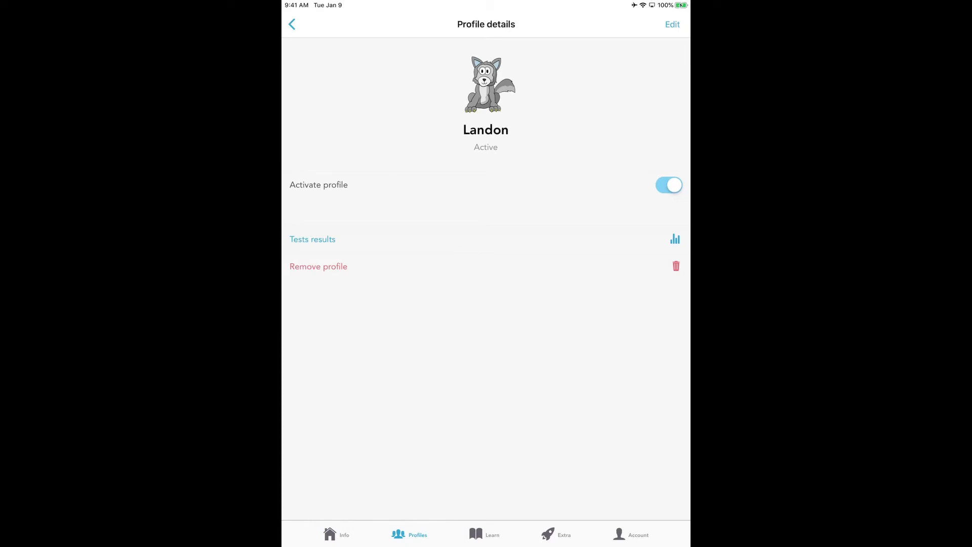
click(312, 239)
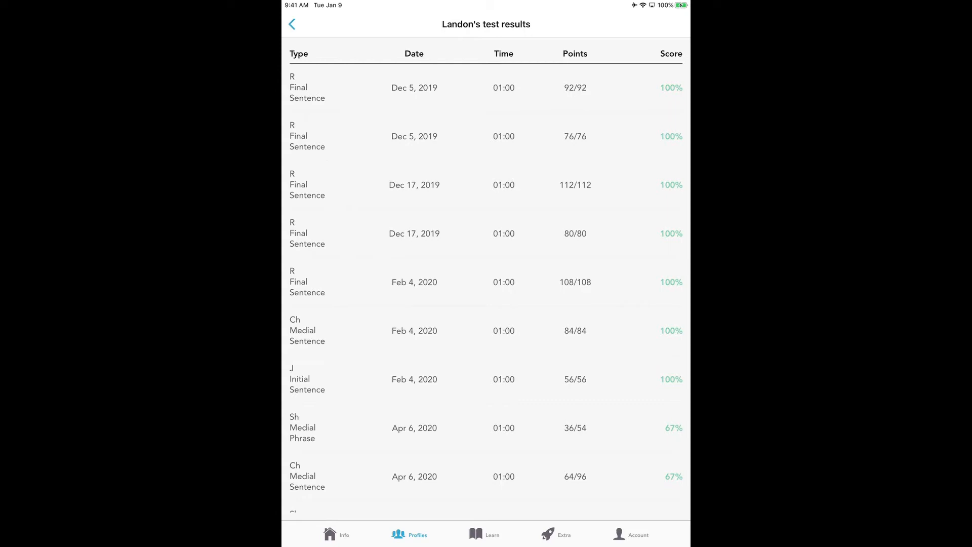
Step: Scroll to the latest Sh Medial Phrase row at 48/62 (77%), then go back
scroll(down, 3)
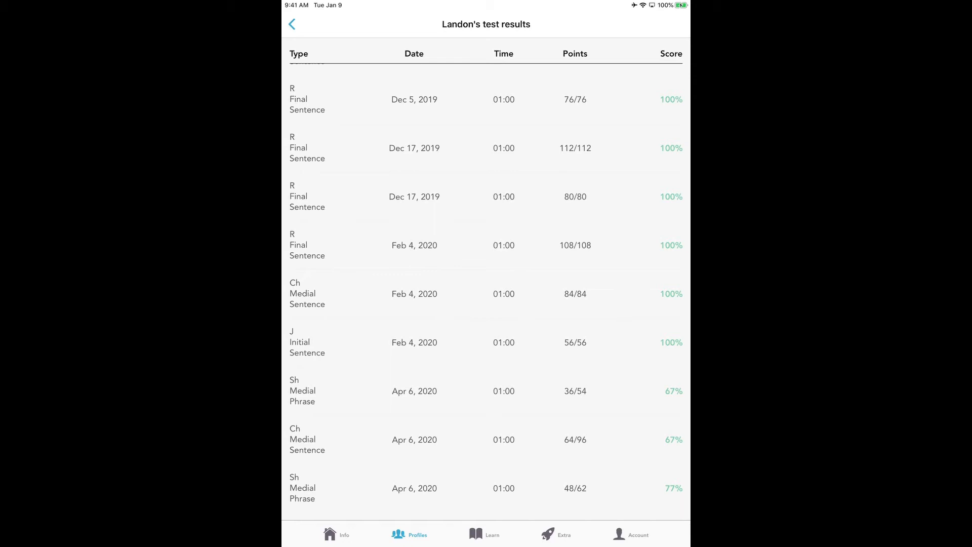
click(292, 22)
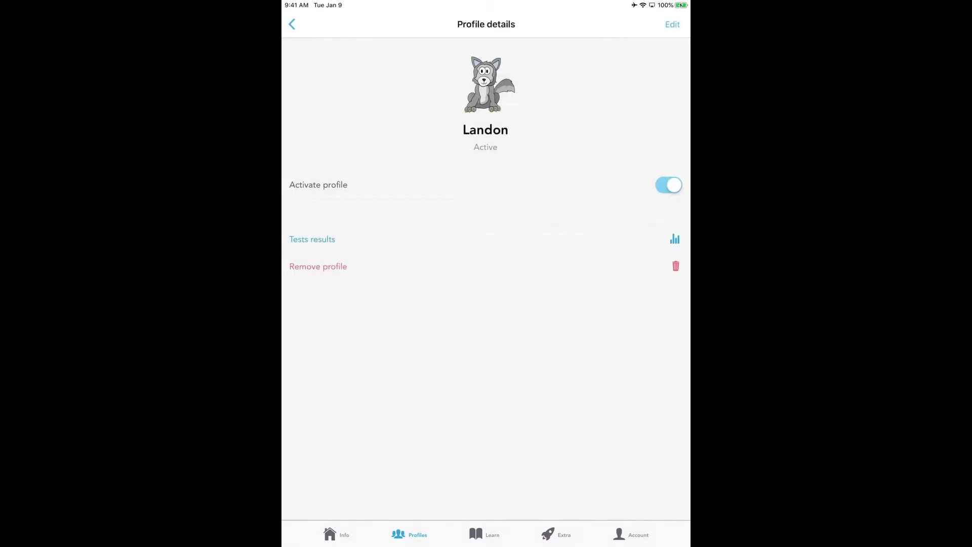
Step: Go back to the Learn tab, where Sh, medial, Set 1 and phrase remain selected
click(488, 535)
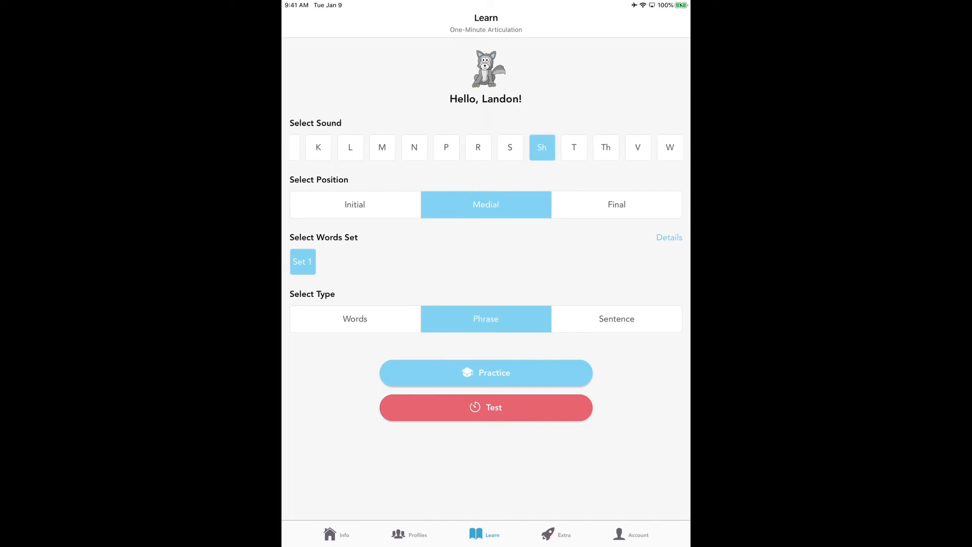
Step: Select the Ch sound with medial position for a sentence practice round
scroll(right, 3)
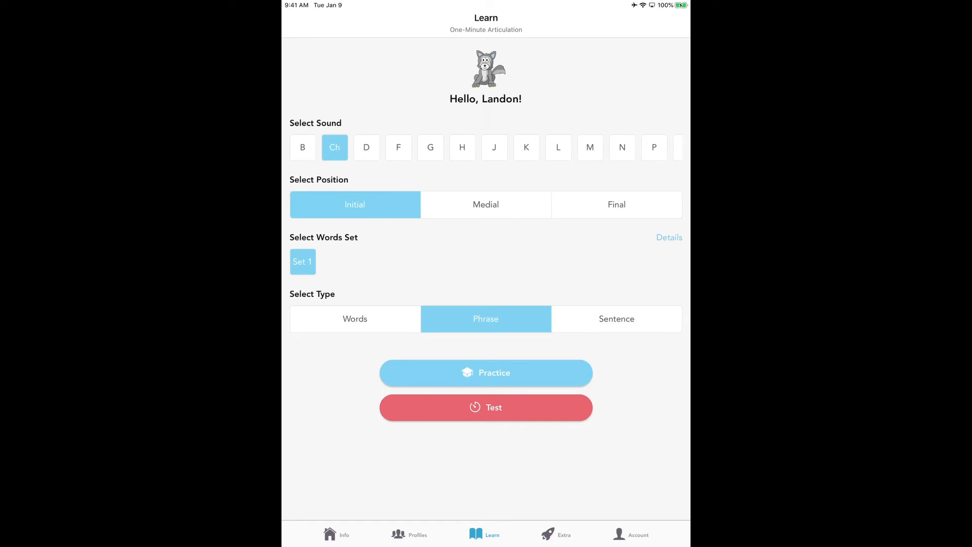
click(486, 204)
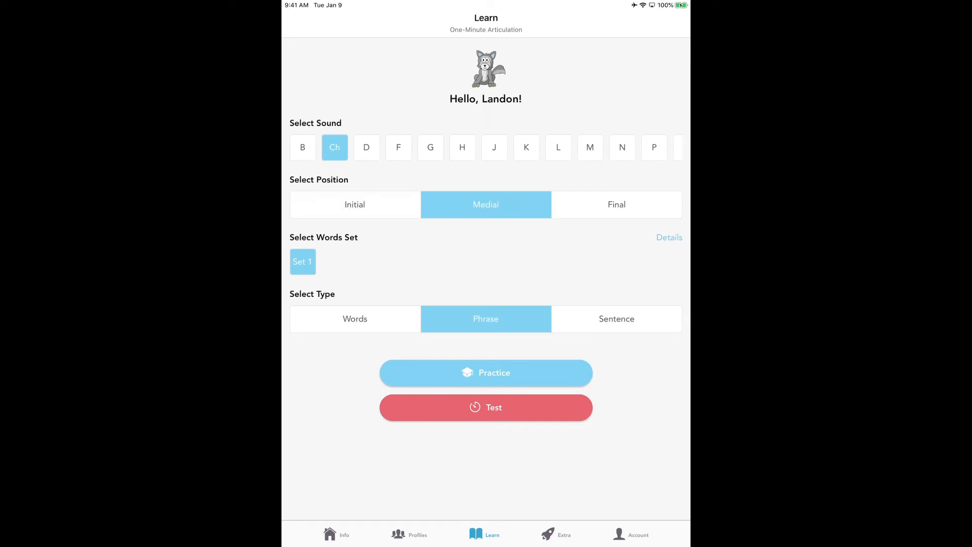
click(617, 318)
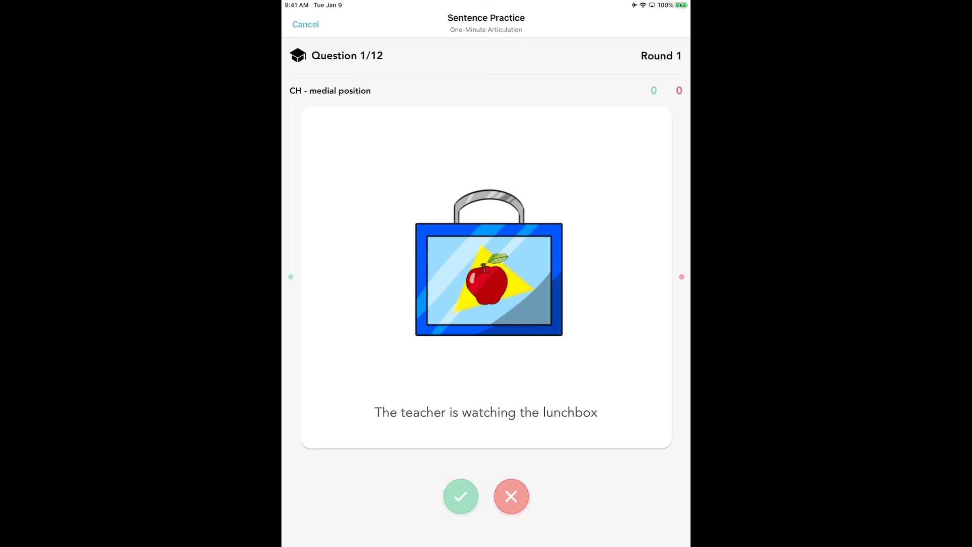
Step: Mark the lunchbox, wheelchair and pitcher sentences correct, cancel practice, and show Info
click(460, 496)
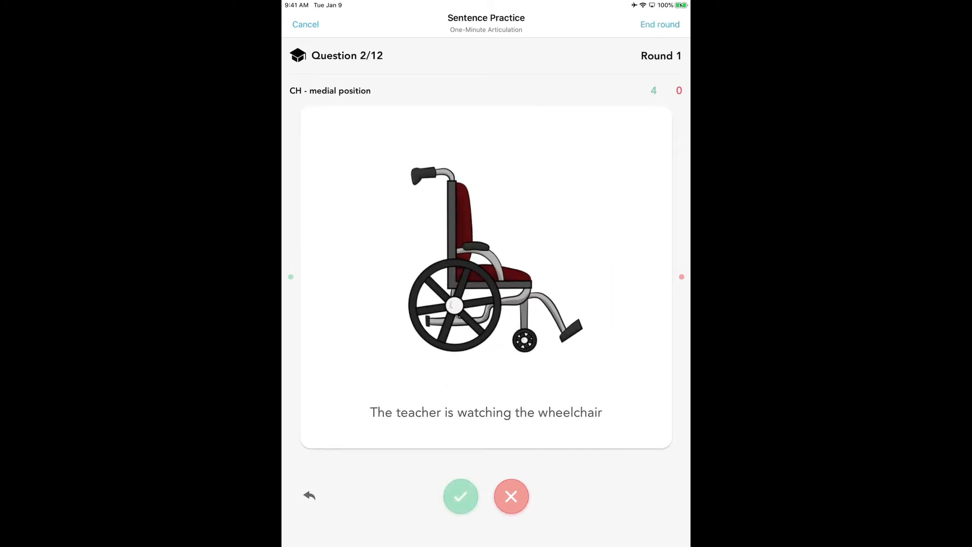
click(460, 496)
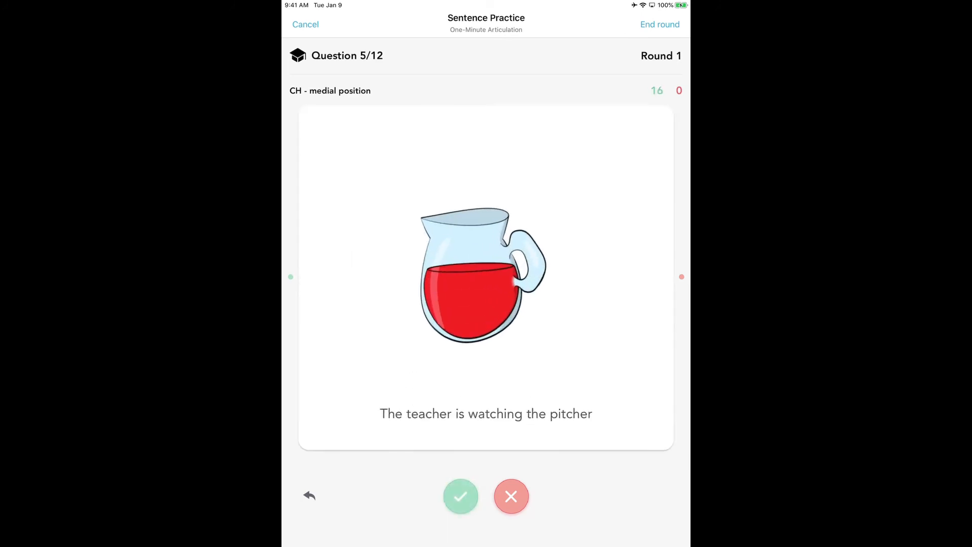
click(461, 496)
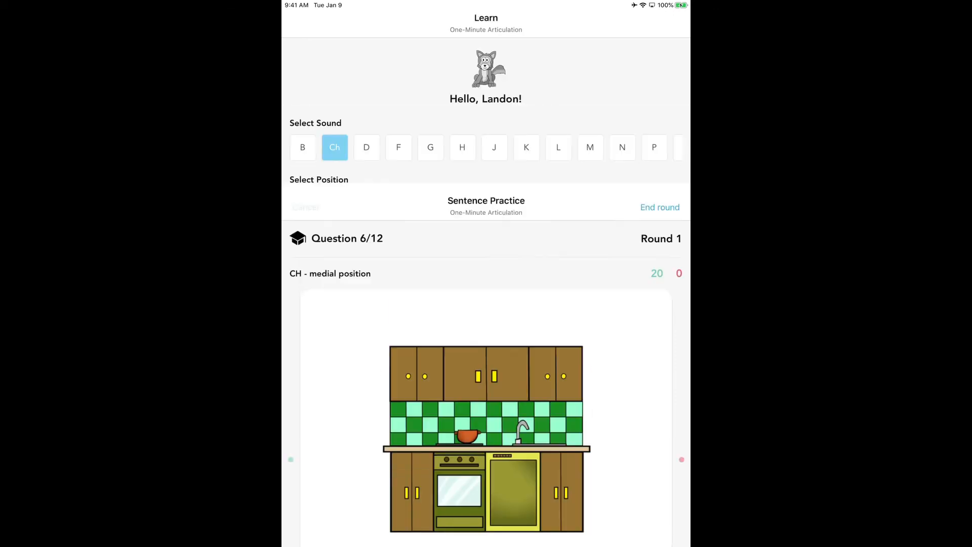
click(660, 207)
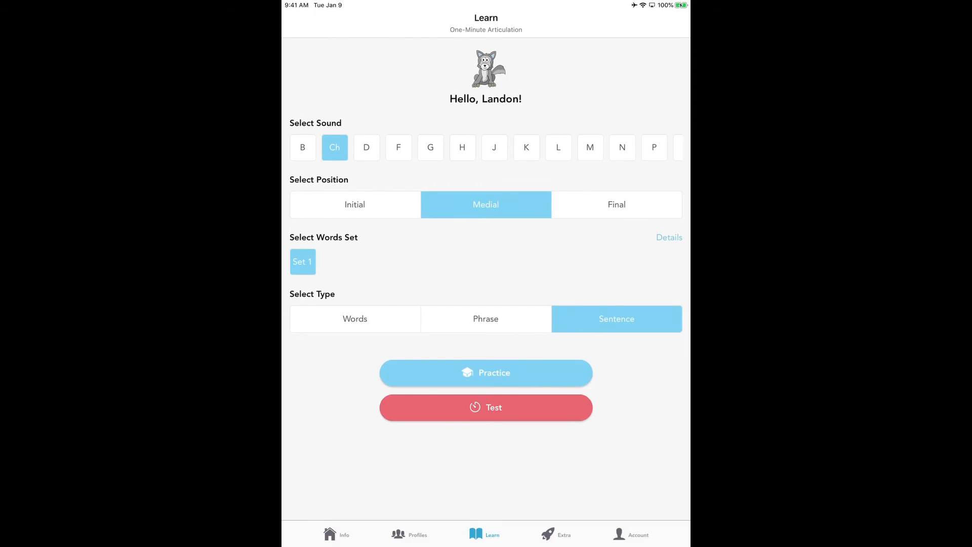
click(333, 534)
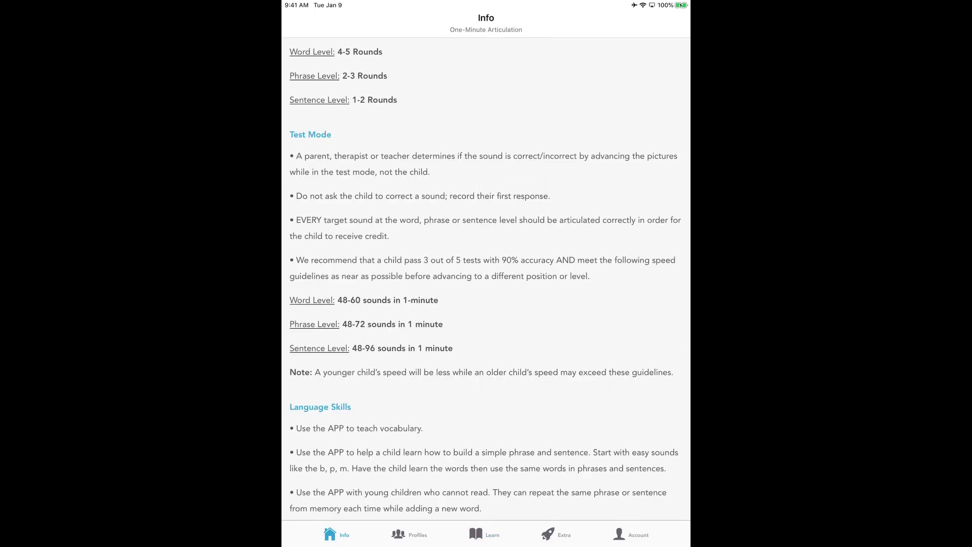
Step: Read through the Info guide on rounds and speeds, then go back to Learn
scroll(up, 3)
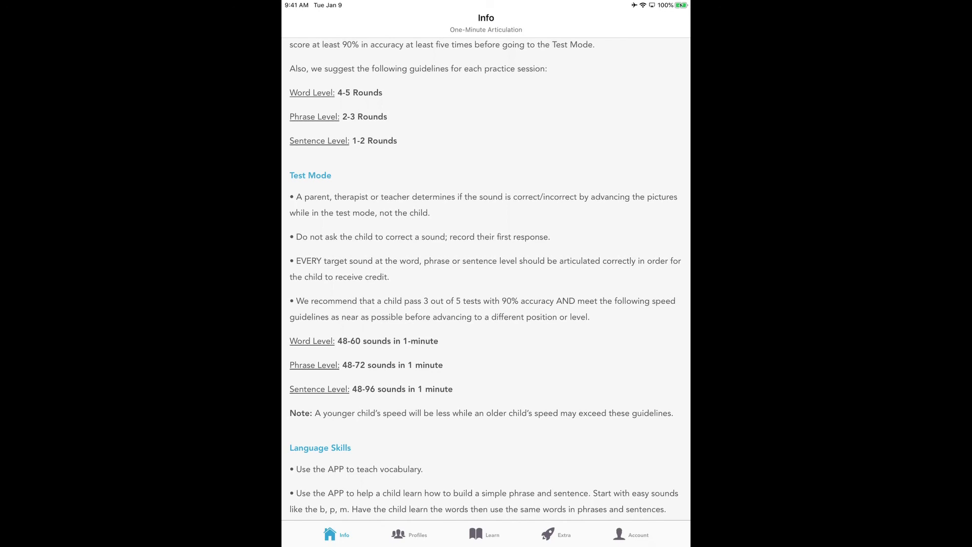
click(478, 535)
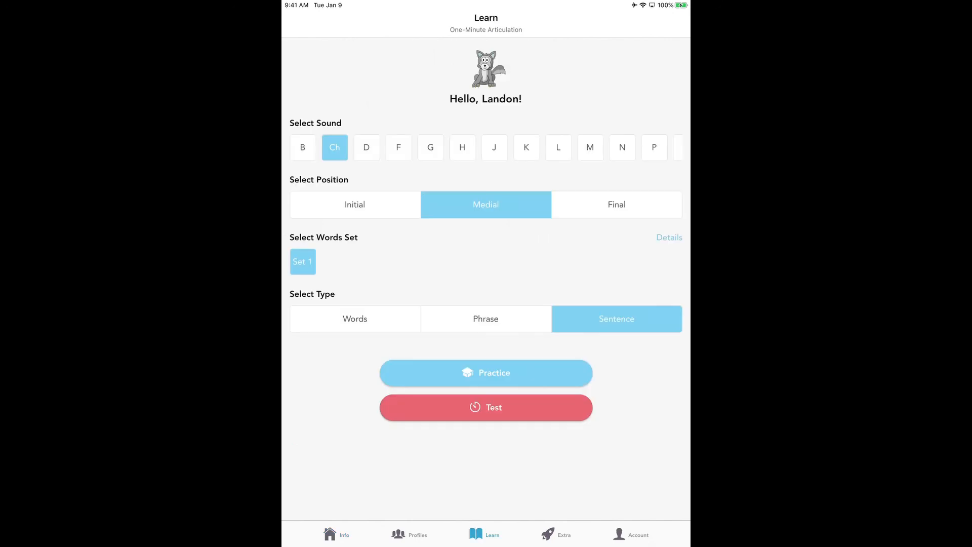